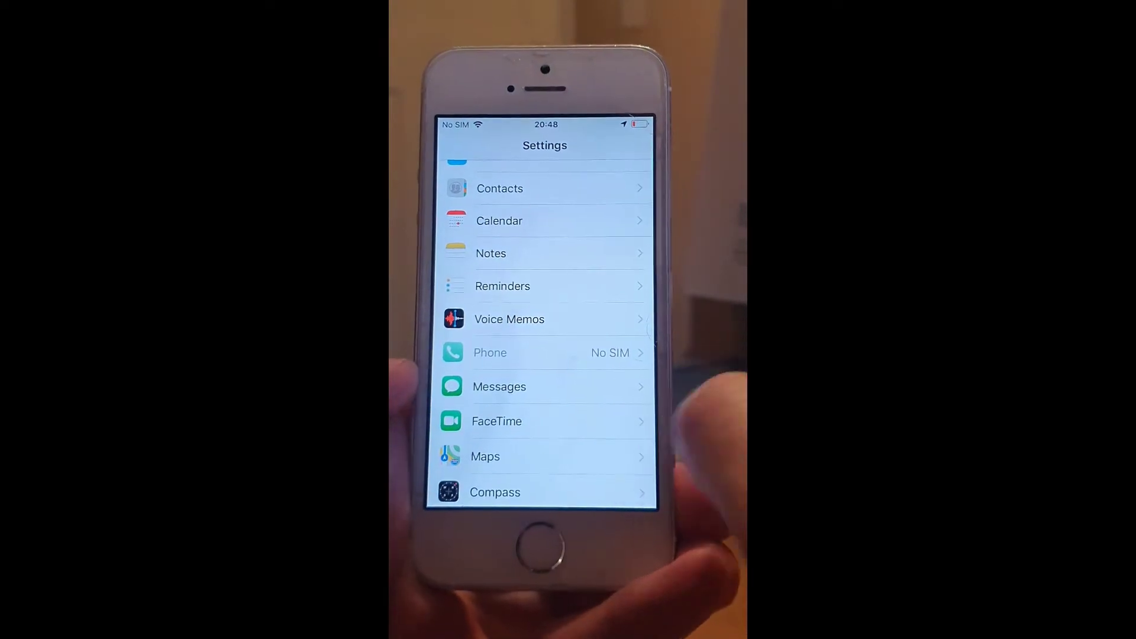
# Go to Passwords & Accounts and select the itr8.co.uk IMAP account
pyautogui.scroll(-3)
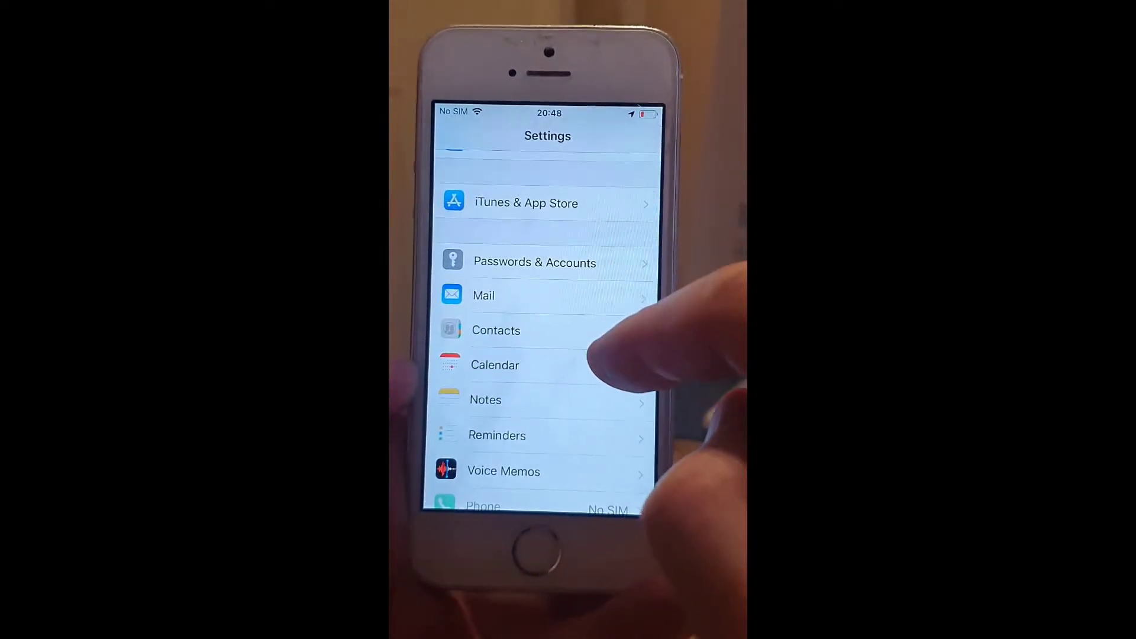
pyautogui.click(535, 262)
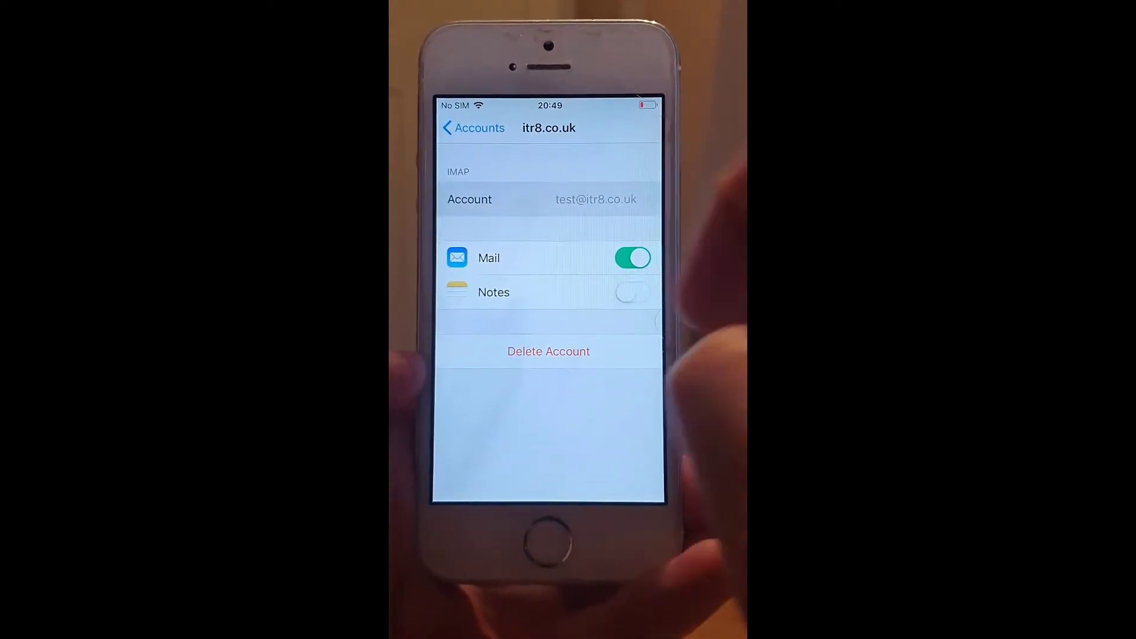
# Open the Account row showing incoming host, username, password and SMTP server
pyautogui.click(548, 200)
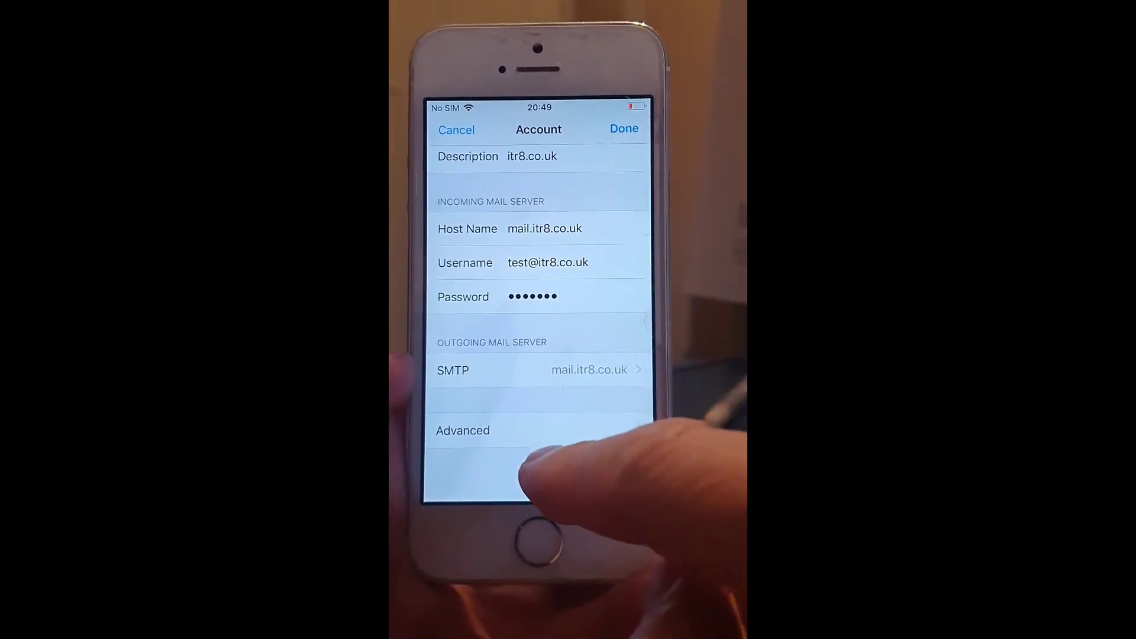
pyautogui.click(462, 431)
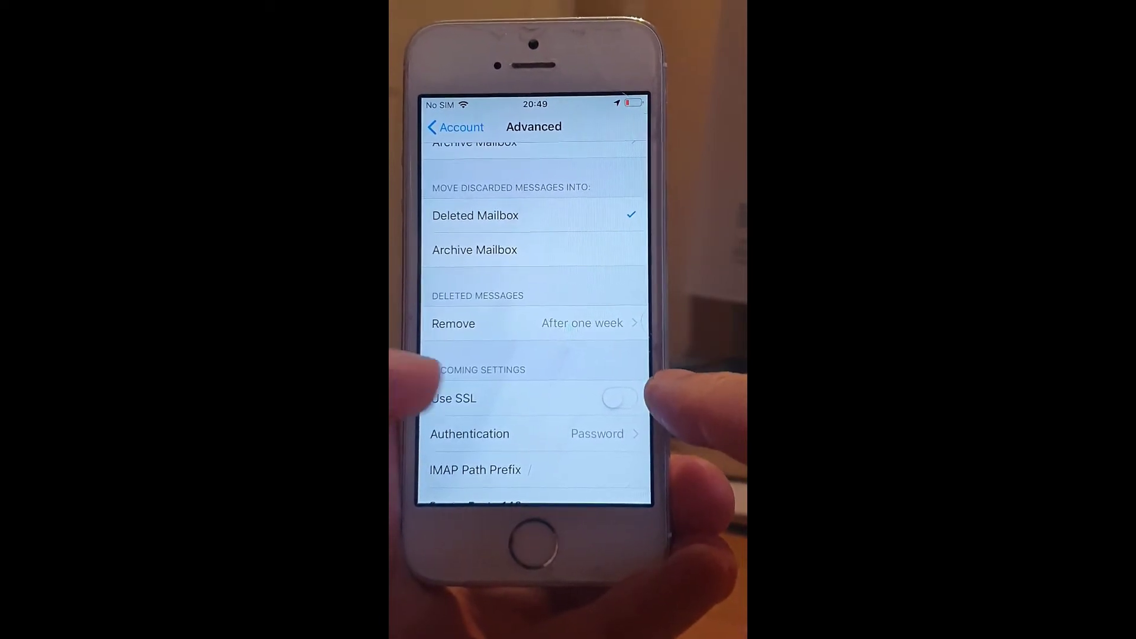
pyautogui.scroll(3)
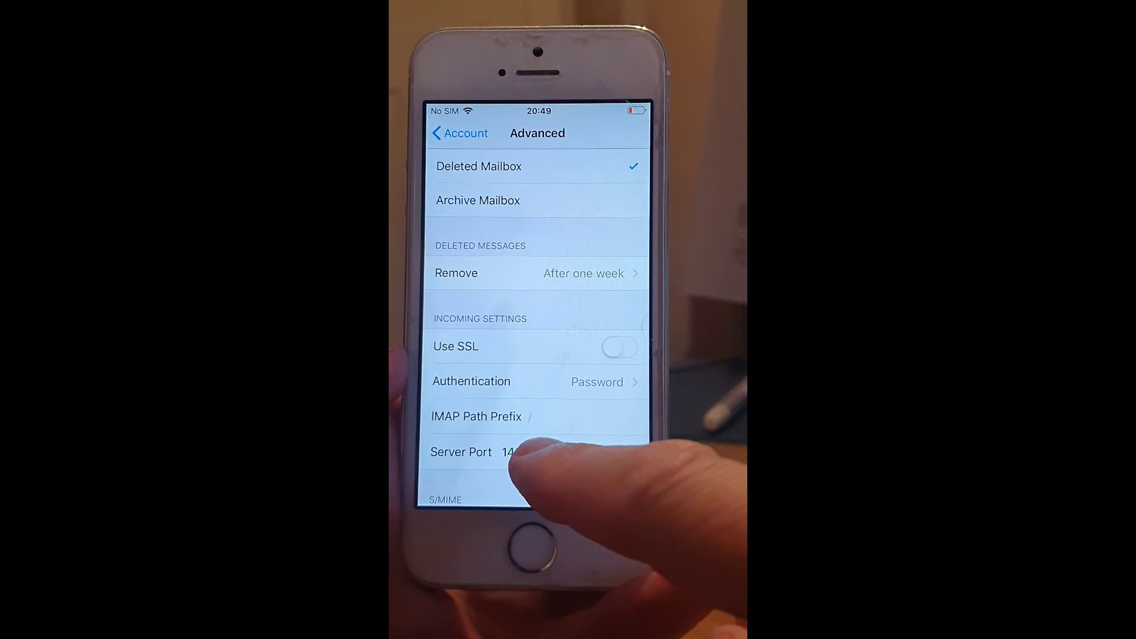
pyautogui.click(514, 451)
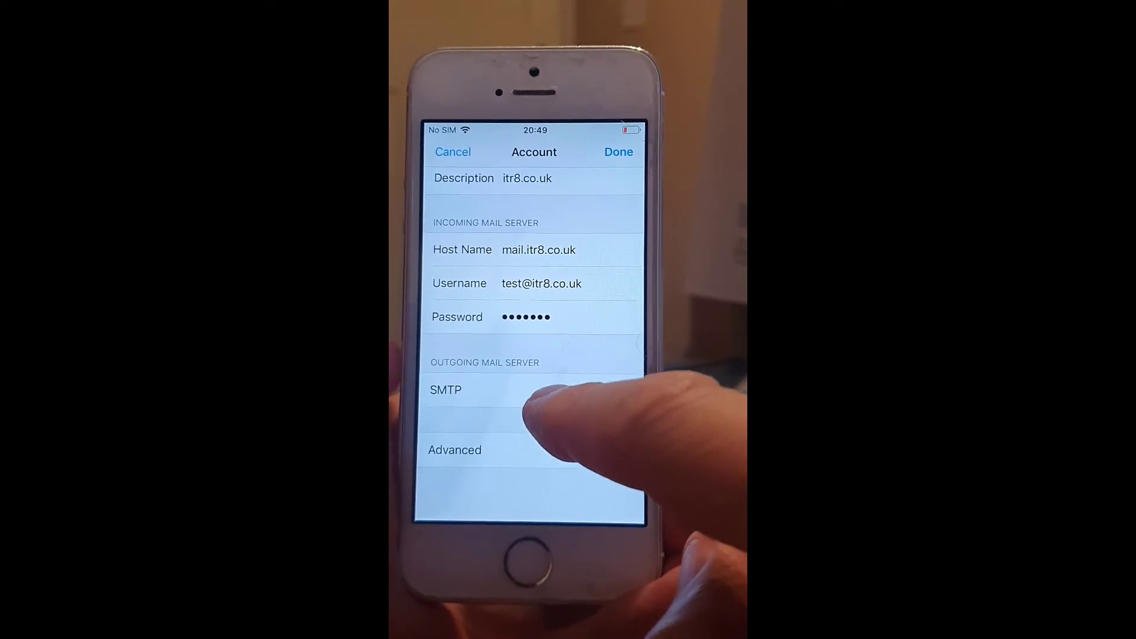
# Turn Use SSL off for the mail.itr8.co.uk SMTP server and begin editing its port
pyautogui.click(446, 390)
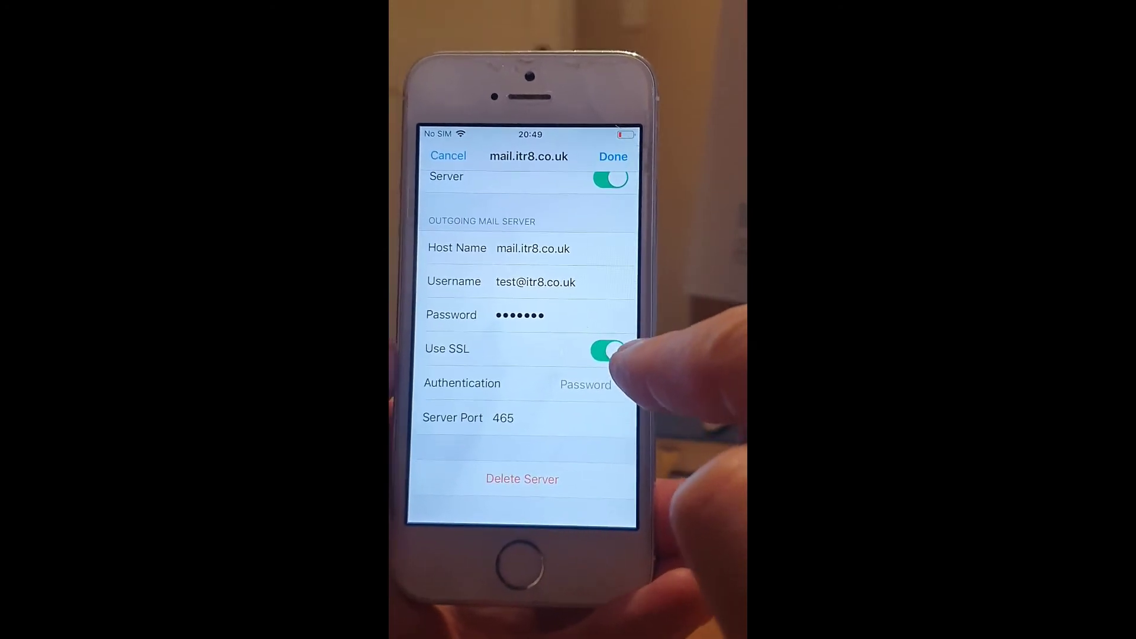
pyautogui.click(607, 351)
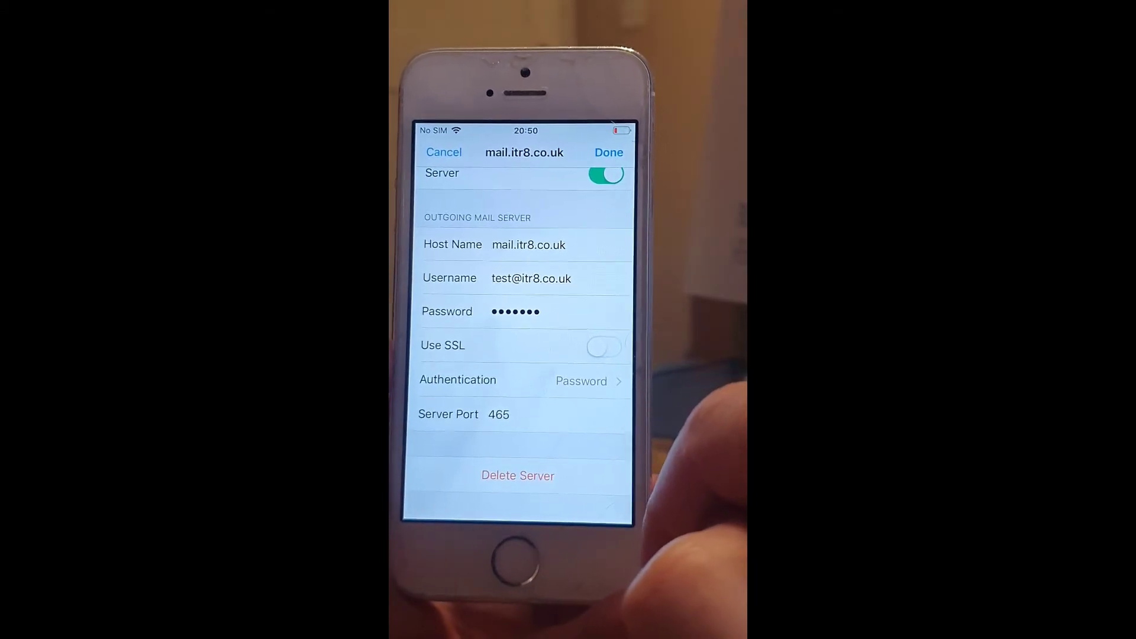
pyautogui.click(498, 414)
pyautogui.write('2')
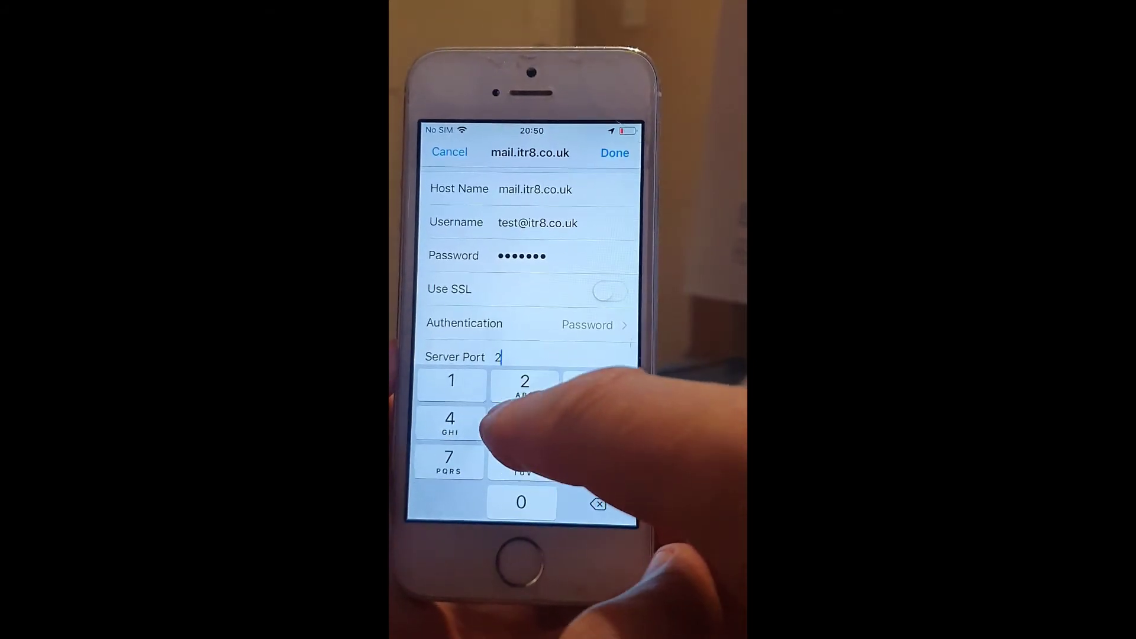
# Save the mail.itr8.co.uk SMTP server settings and go back to the account details
pyautogui.click(524, 421)
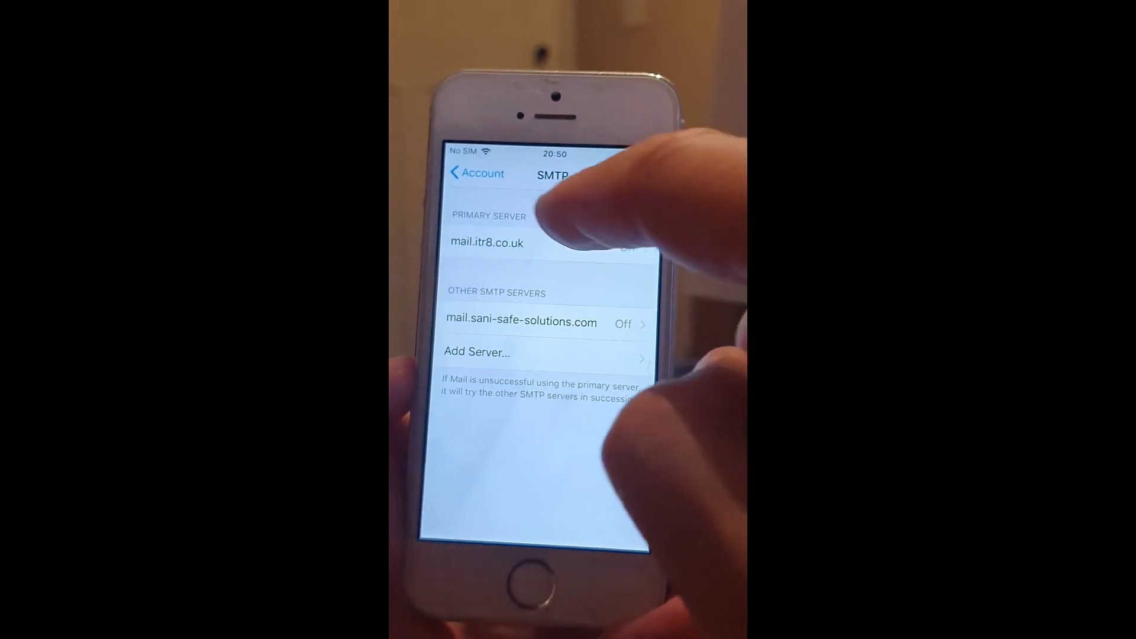
pyautogui.click(476, 174)
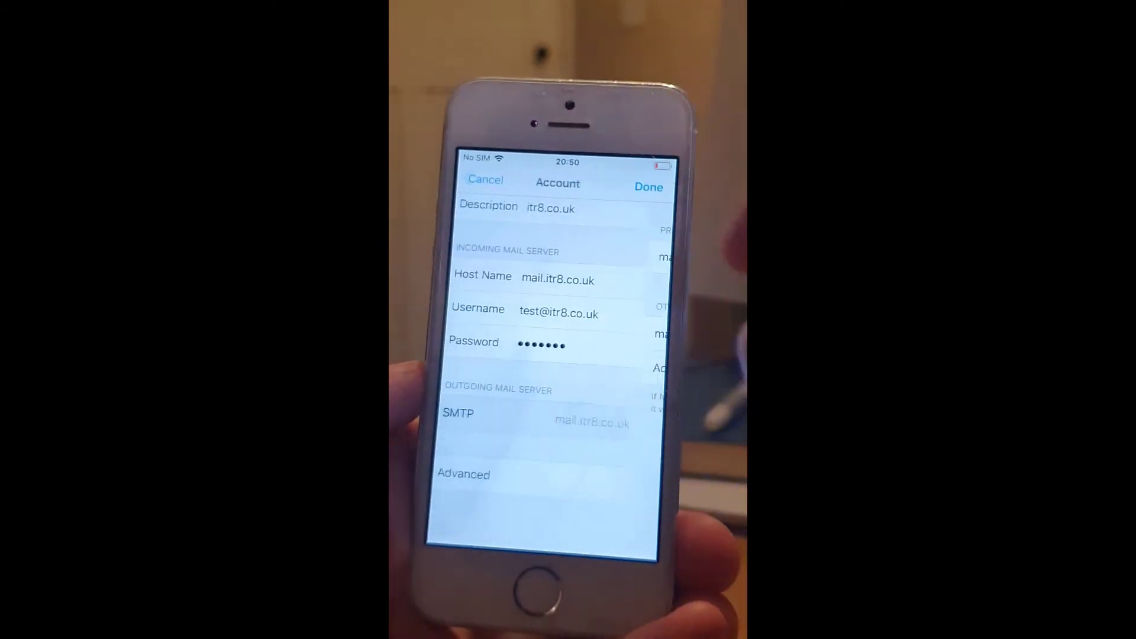